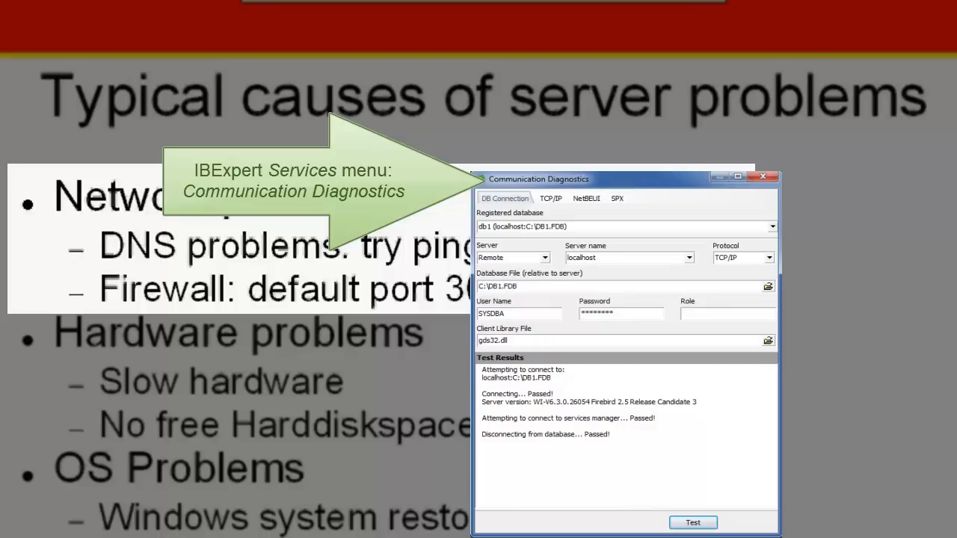
- Open firebird.log from C:\Programme\Firebird\Firebird_2_1 in Notepad to review its connection errors
left_click(551, 198)
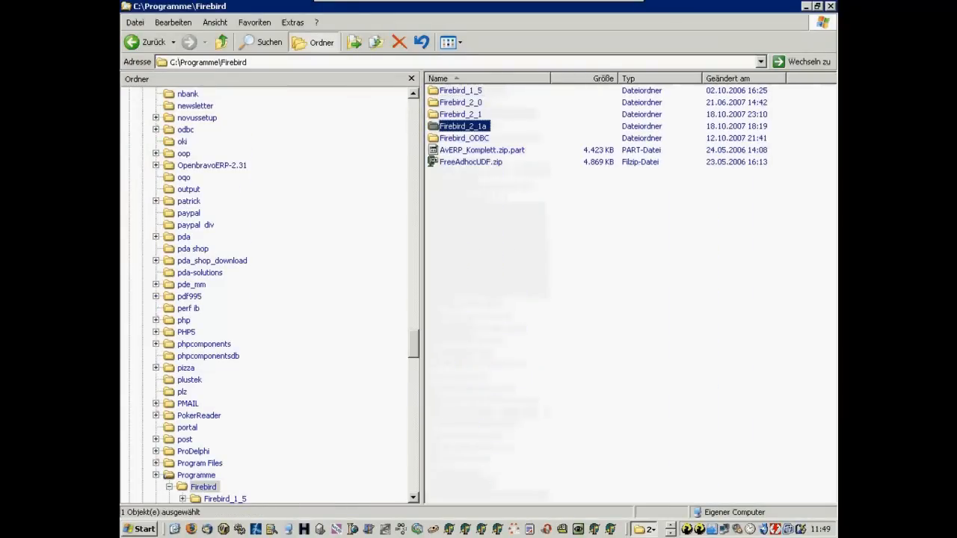
double_click(459, 114)
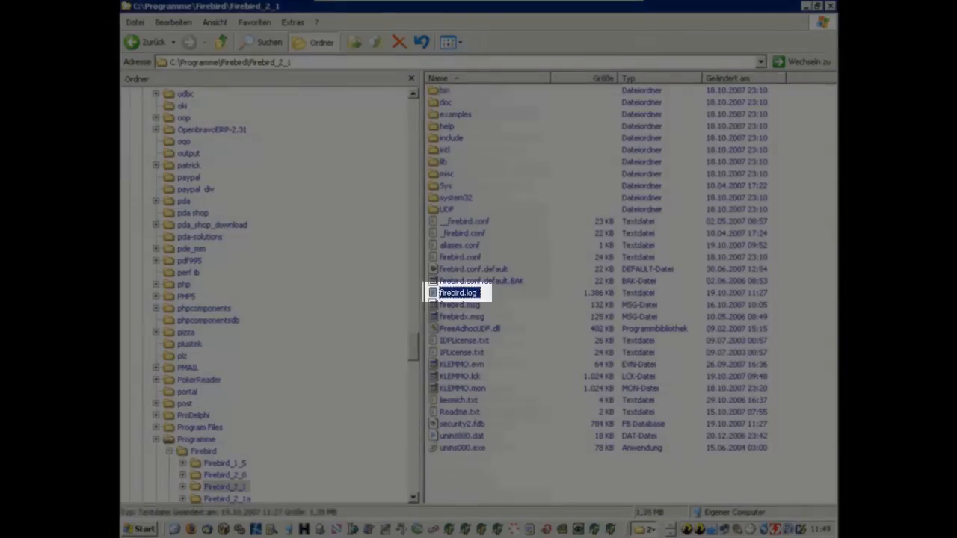
double_click(457, 291)
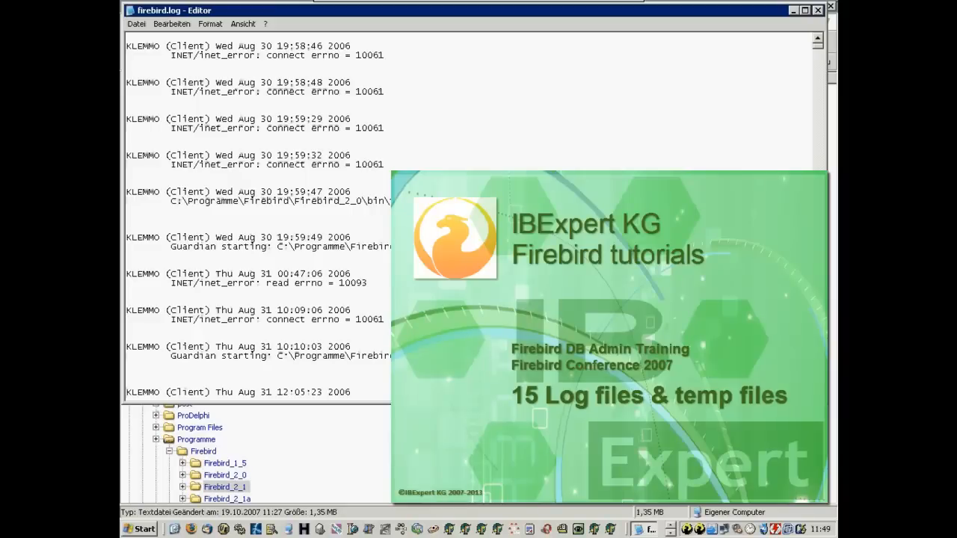
double_click(338, 45)
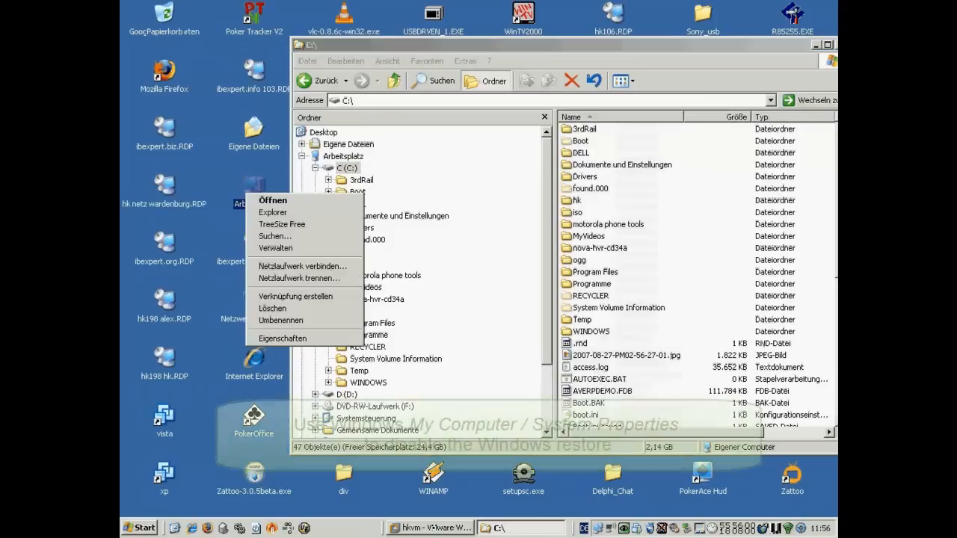
left_click(283, 338)
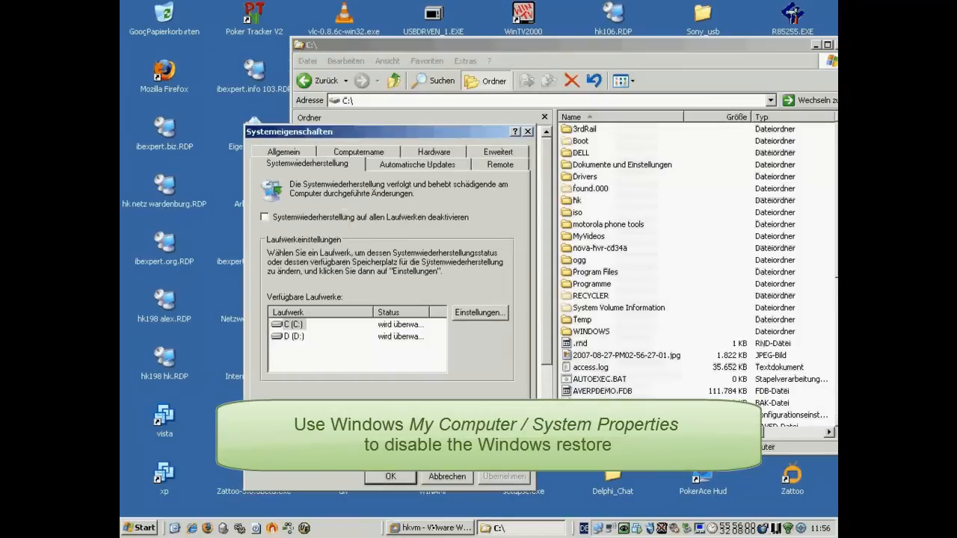
left_click(479, 312)
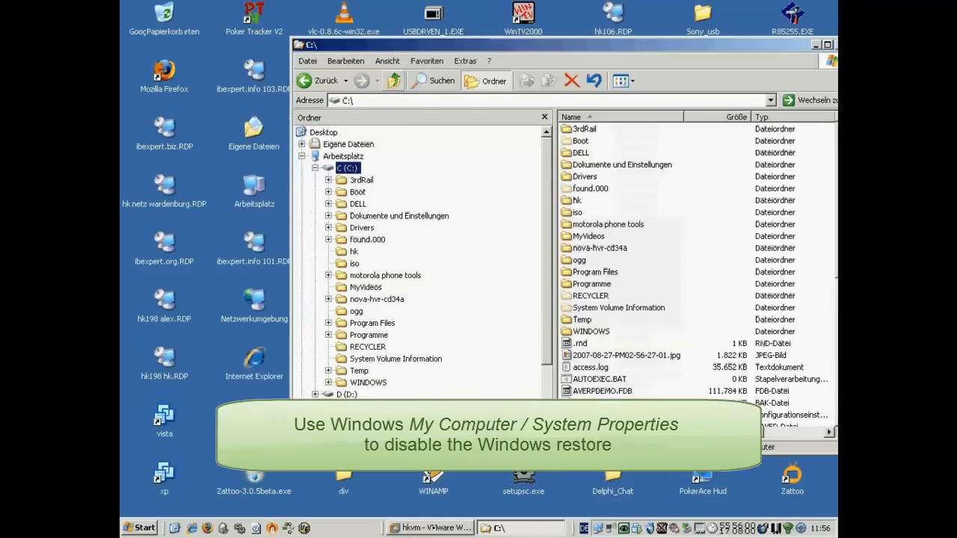
left_click(368, 167)
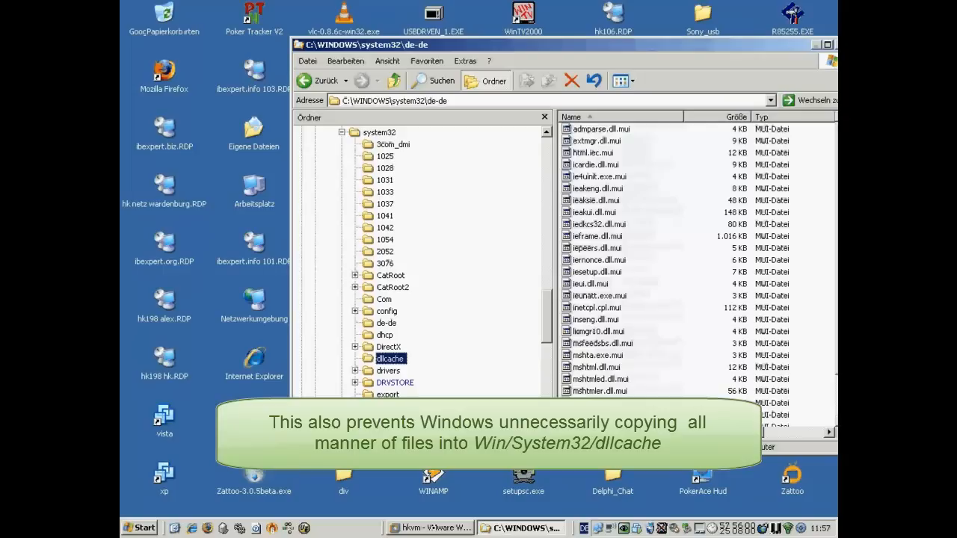
- Open the dllcache folder inside C:\WINDOWS\system32 to show its cached files
double_click(389, 358)
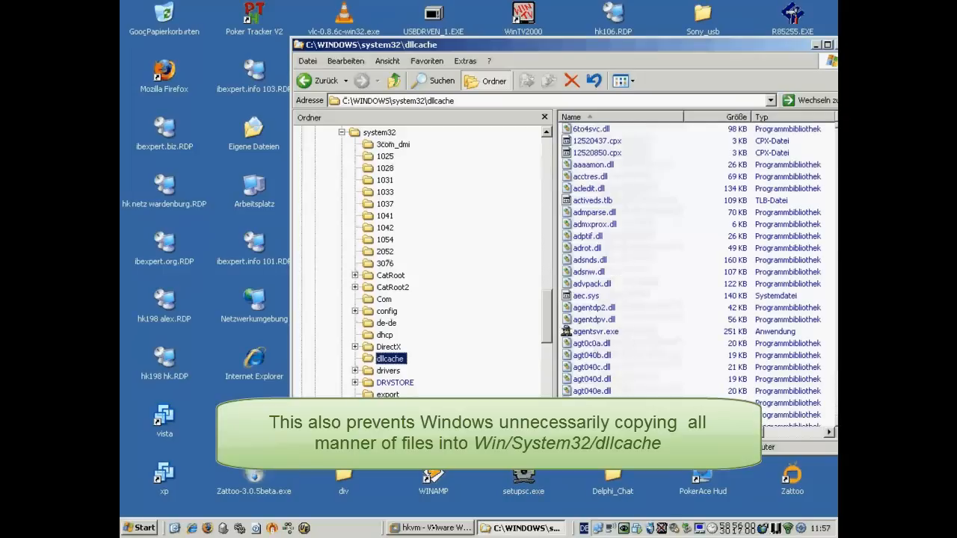